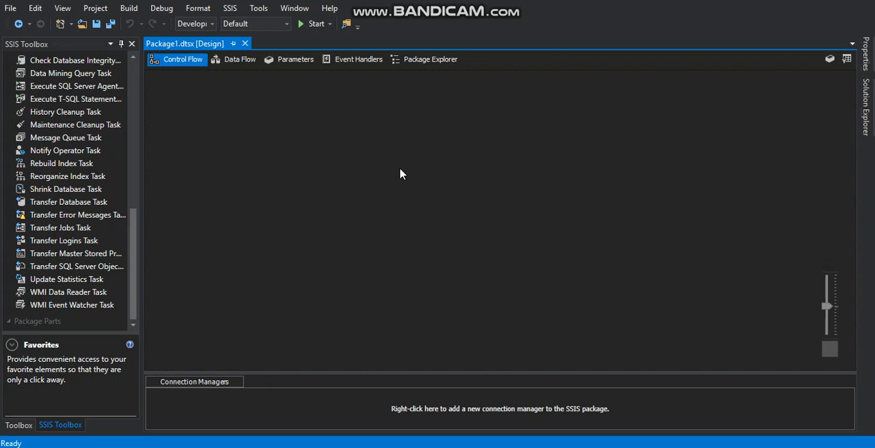
{"action": "mouse_move", "coordinate": [259, 8]}
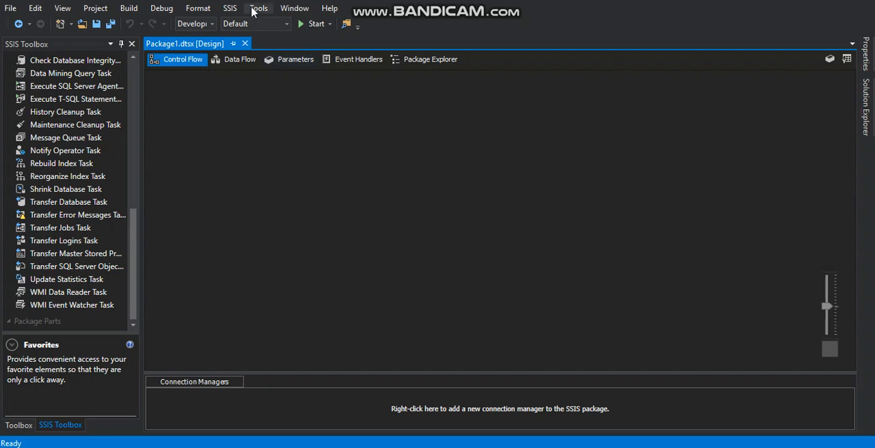
Step: Start a new SQL Server query from the Tools menu so the Connect dialog appears
{"action": "left_click", "coordinate": [259, 8]}
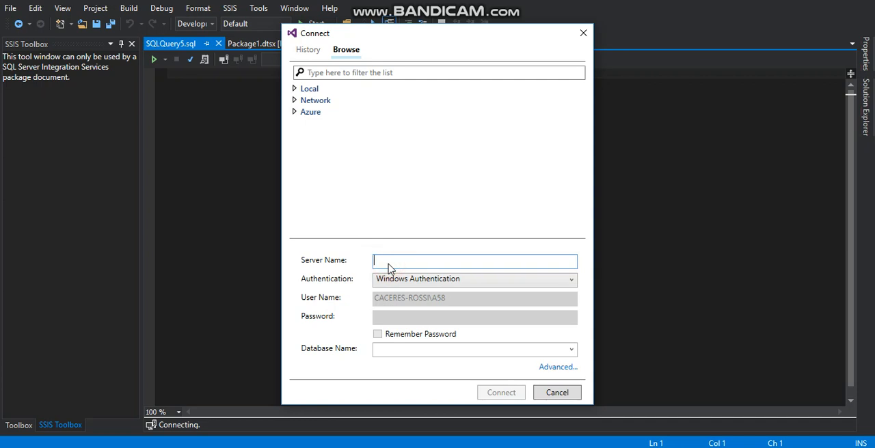
Step: Connect the query editor to server CACERES-ROSSI with the Northwind database
{"action": "type", "text": "CACERES-"}
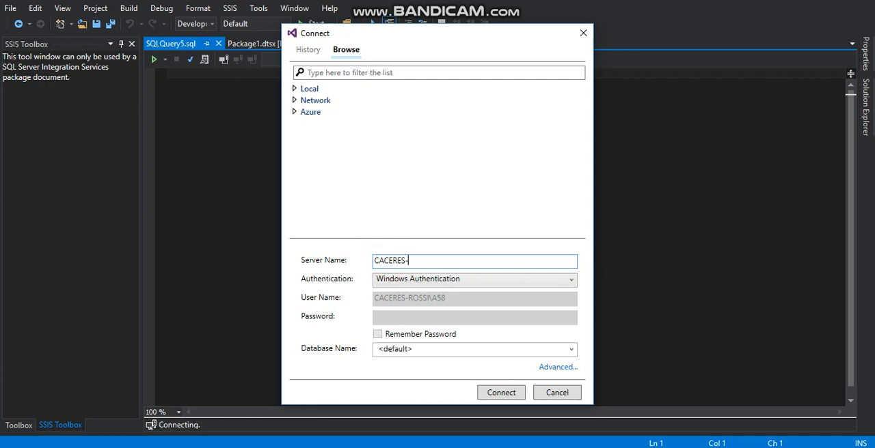
{"action": "type", "text": "ROSSI"}
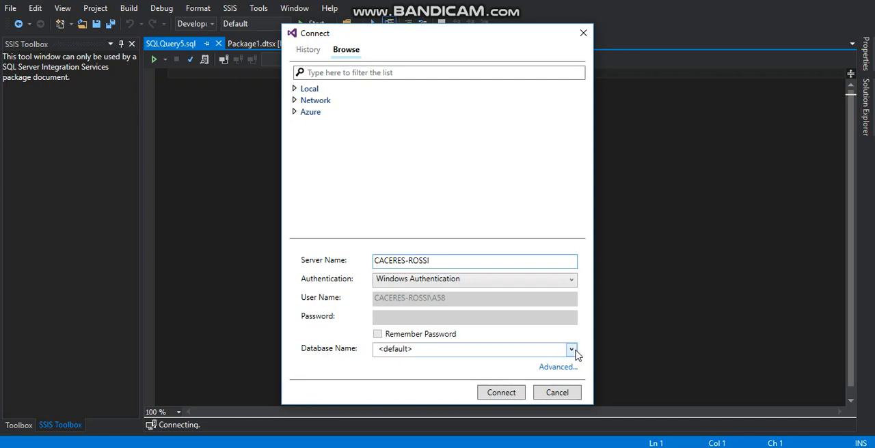
{"action": "left_click", "coordinate": [571, 349]}
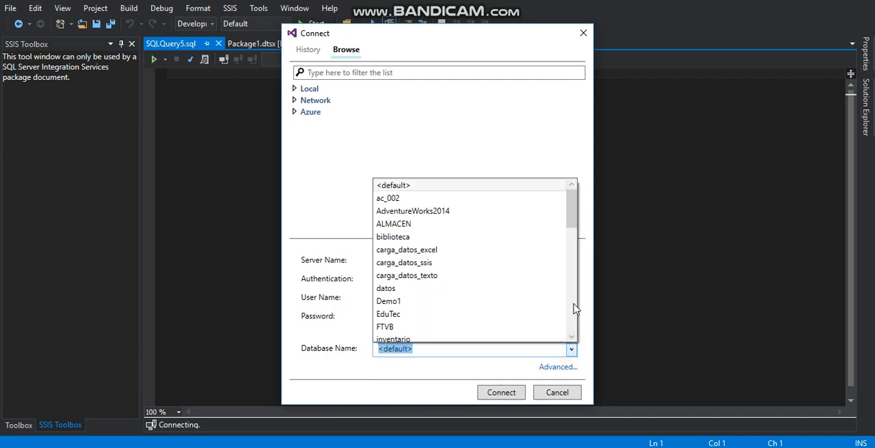
{"action": "scroll", "scroll_direction": "down", "scroll_amount": 3}
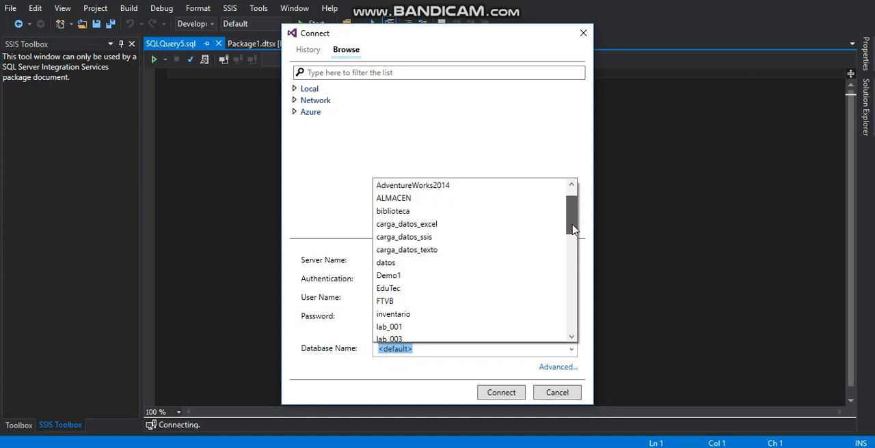
{"action": "scroll", "scroll_direction": "down", "scroll_amount": 3}
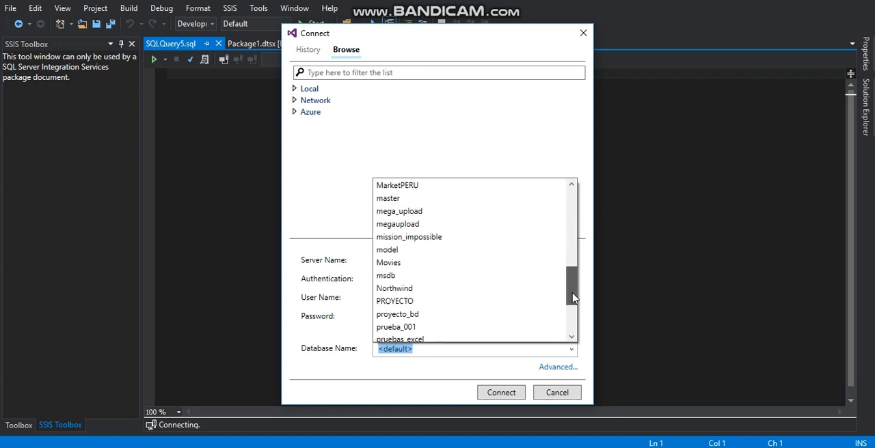
{"action": "left_click", "coordinate": [393, 287]}
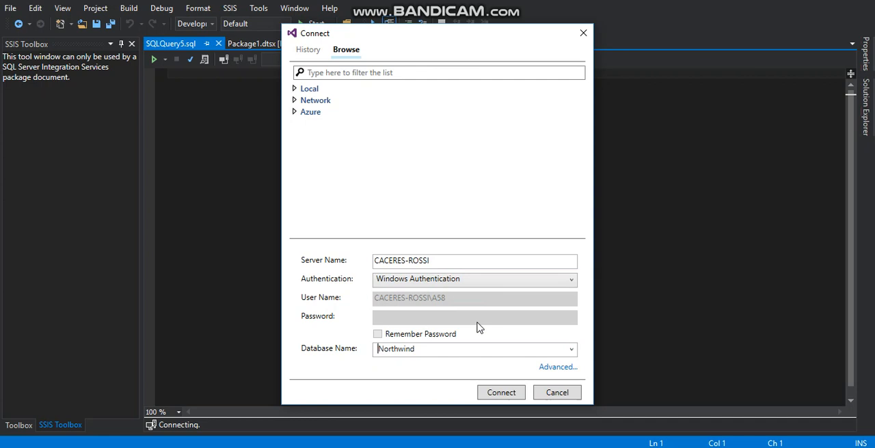
{"action": "left_click", "coordinate": [500, 393]}
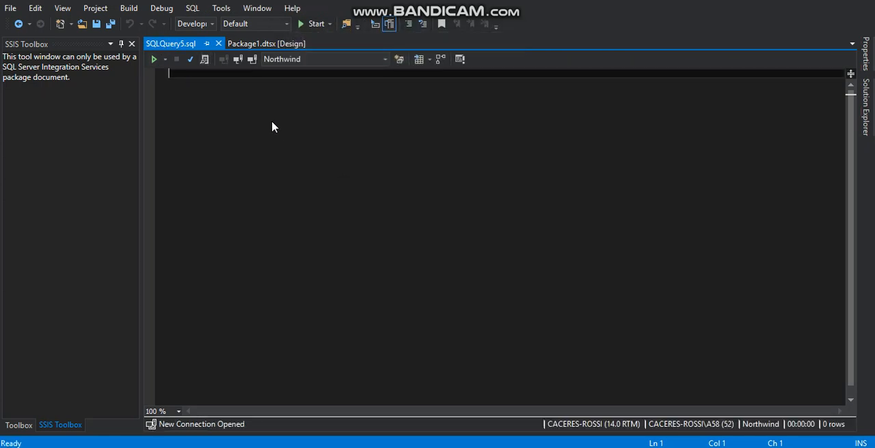
{"action": "mouse_move", "coordinate": [249, 122]}
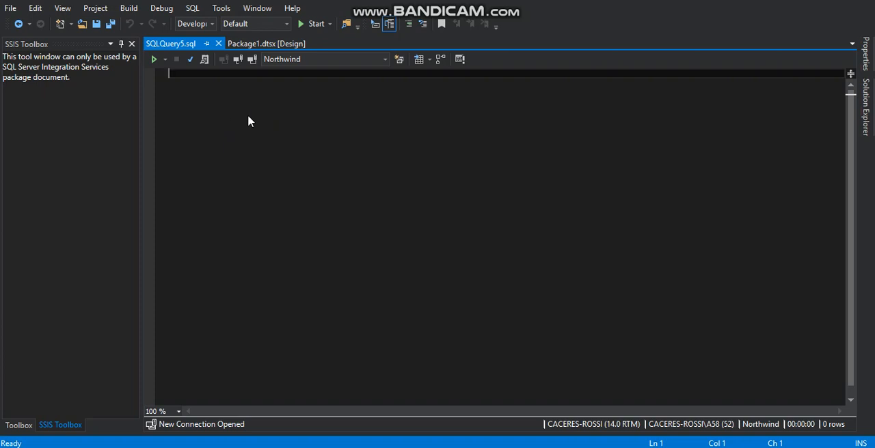
{"action": "mouse_move", "coordinate": [306, 71]}
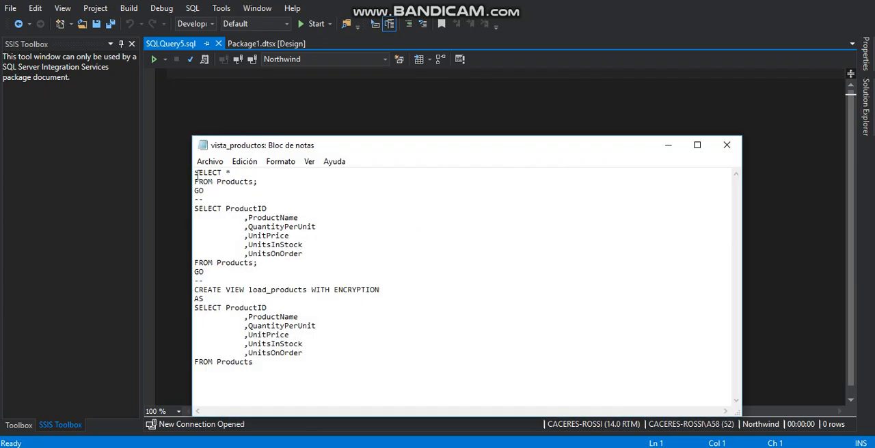
Step: Run SELECT * FROM Products, then the column-specific SELECT of ID, name, quantity, price and stock
{"action": "left_click_drag", "start_coordinate": [194, 172], "coordinate": [203, 194]}
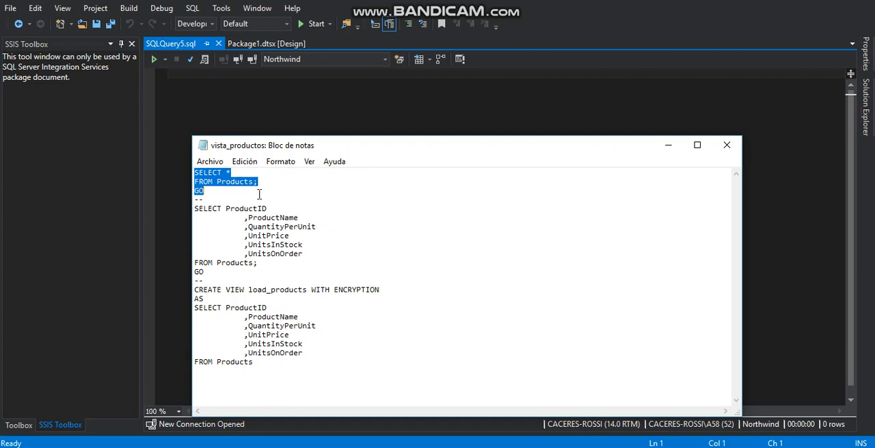
{"action": "mouse_move", "coordinate": [189, 79]}
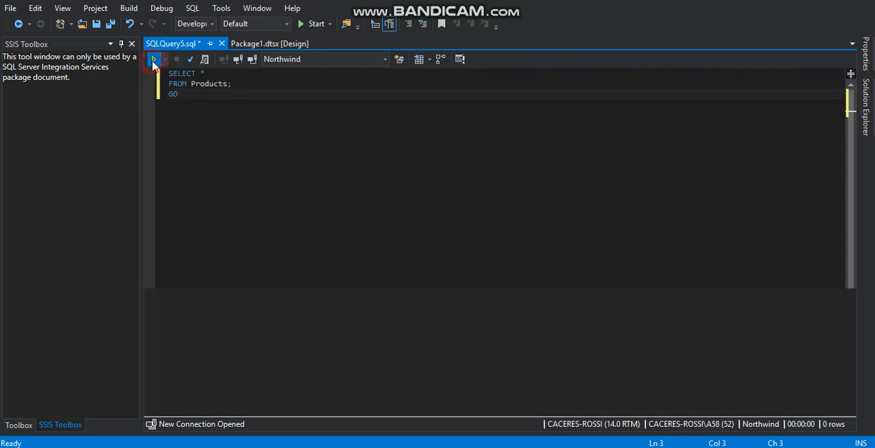
{"action": "left_click", "coordinate": [153, 59]}
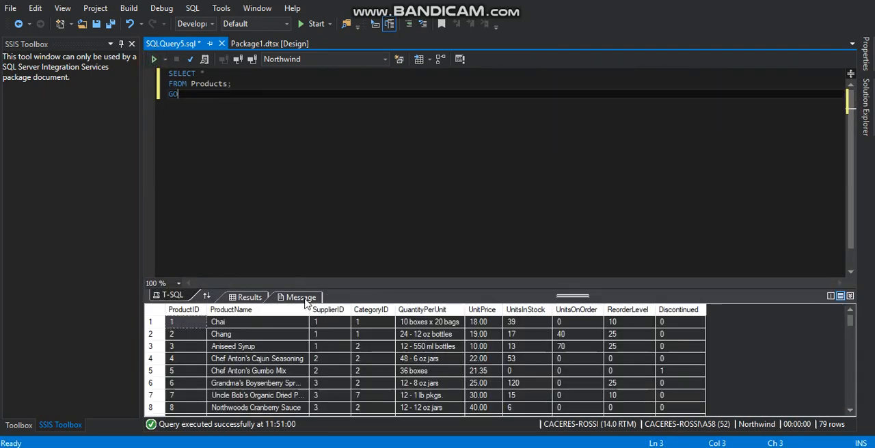
{"action": "mouse_move", "coordinate": [717, 427]}
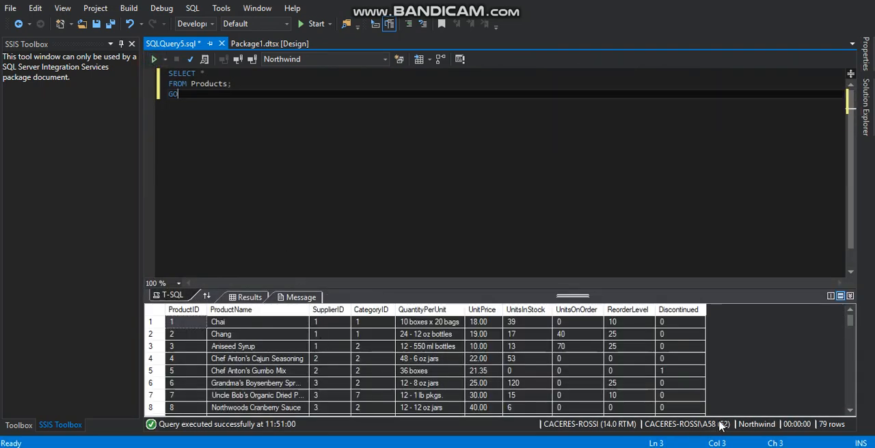
{"action": "mouse_move", "coordinate": [202, 228]}
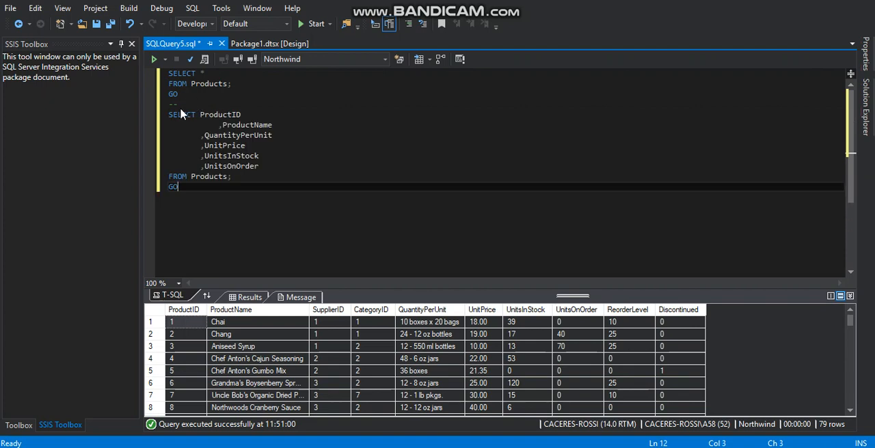
{"action": "left_click_drag", "start_coordinate": [170, 115], "coordinate": [231, 176]}
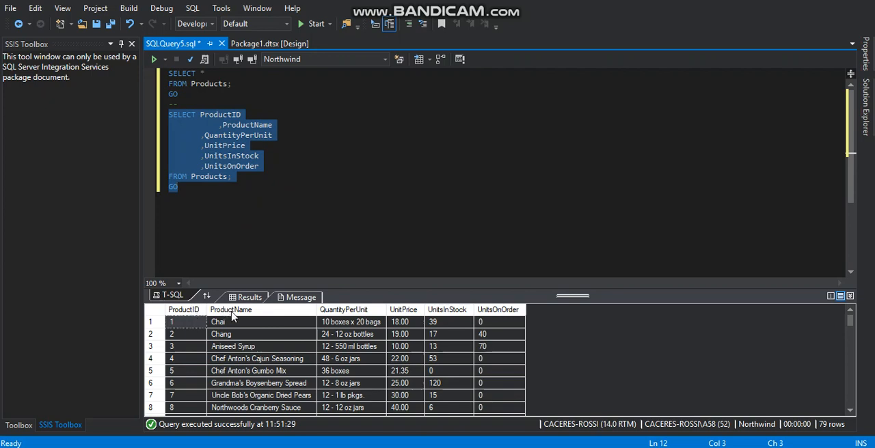
{"action": "mouse_move", "coordinate": [418, 270]}
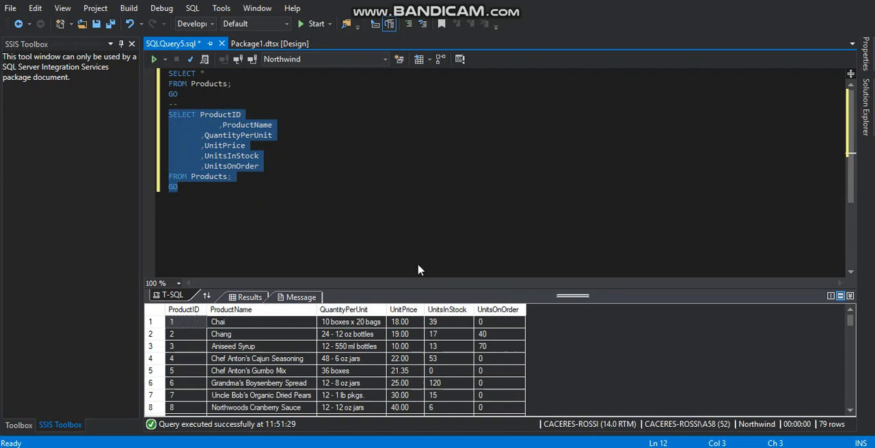
Step: Execute the CREATE VIEW load_products WITH ENCRYPTION script from the notes successfully
{"action": "left_click", "coordinate": [194, 189]}
{"action": "type", "text": "--"}
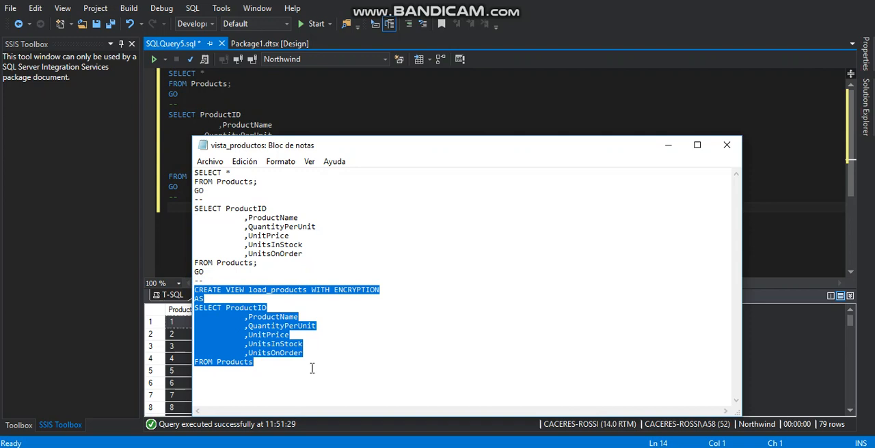
{"action": "left_click", "coordinate": [727, 145]}
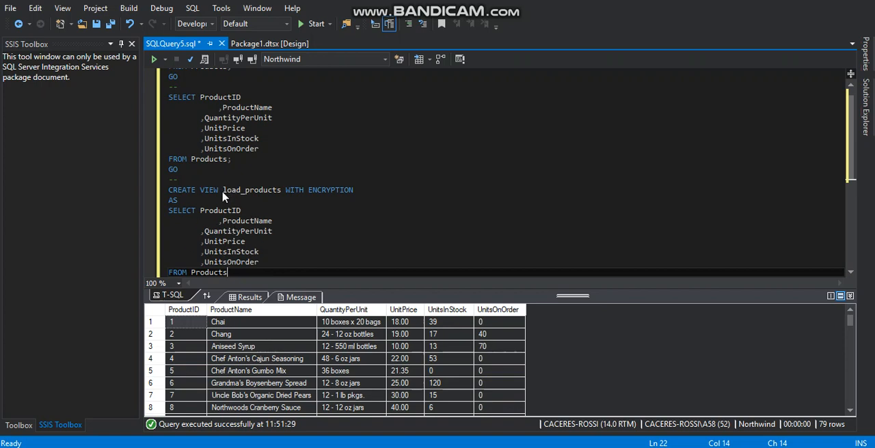
{"action": "double_click", "coordinate": [251, 190]}
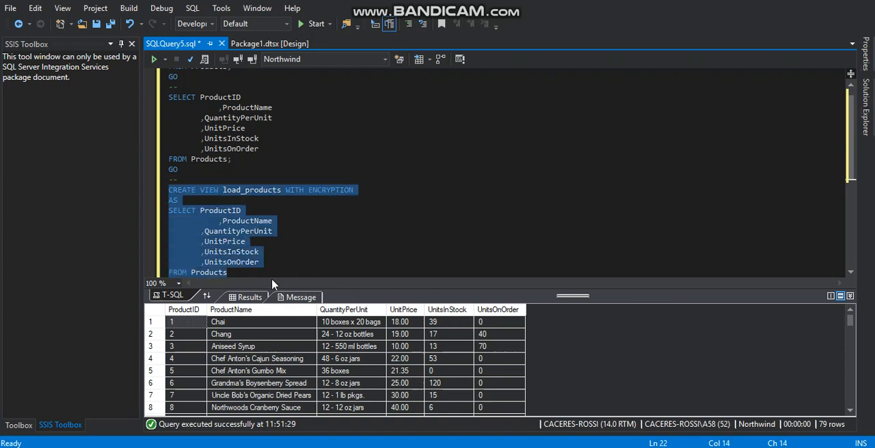
{"action": "mouse_move", "coordinate": [154, 58]}
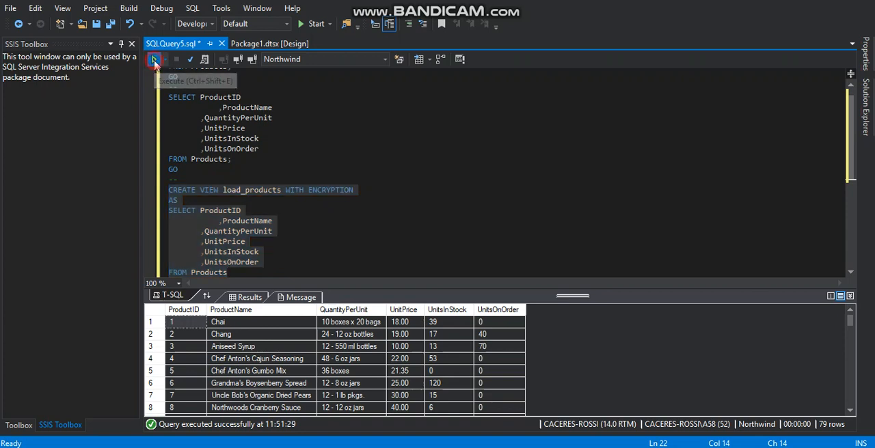
{"action": "left_click", "coordinate": [155, 60]}
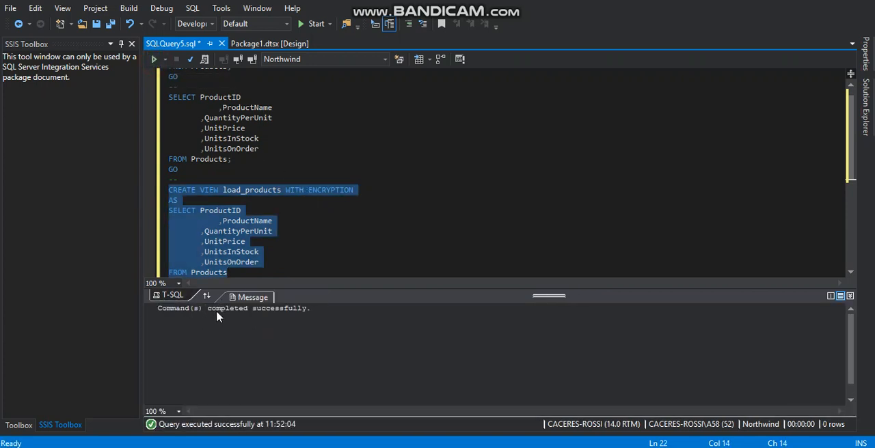
{"action": "left_click", "coordinate": [312, 251]}
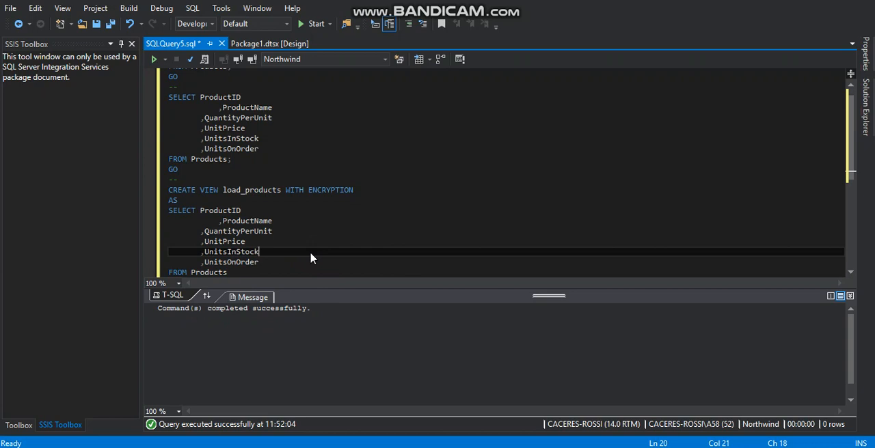
Step: Place an OLE DB Source from the SSIS Toolbox onto the task's data flow surface
{"action": "left_click", "coordinate": [270, 44]}
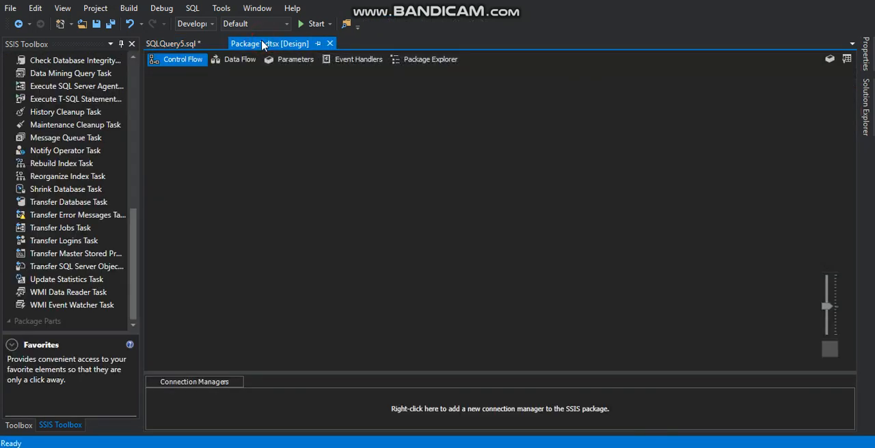
{"action": "scroll", "scroll_direction": "up", "scroll_amount": 3}
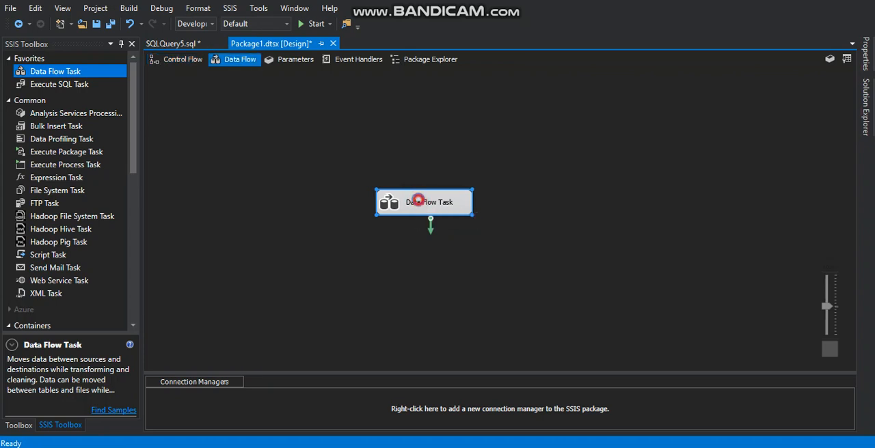
{"action": "double_click", "coordinate": [429, 202]}
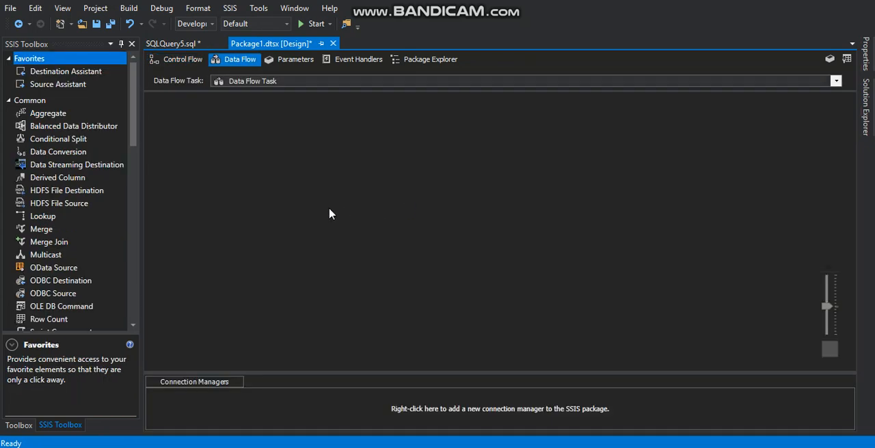
{"action": "mouse_move", "coordinate": [232, 69]}
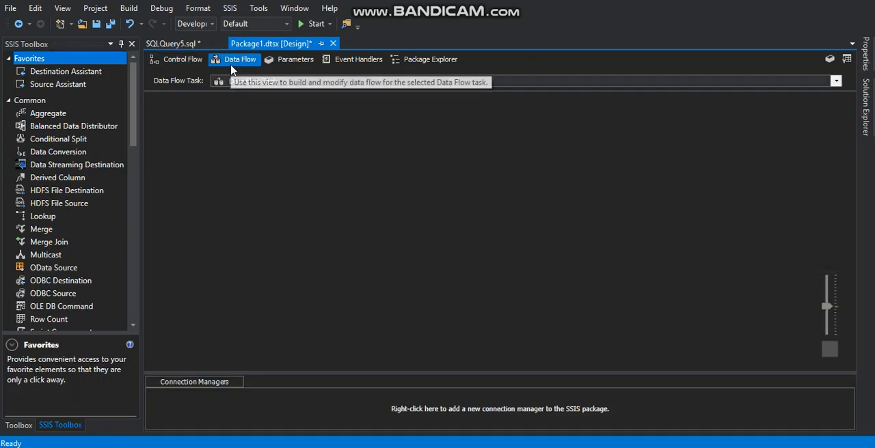
{"action": "scroll", "scroll_direction": "down", "scroll_amount": 3}
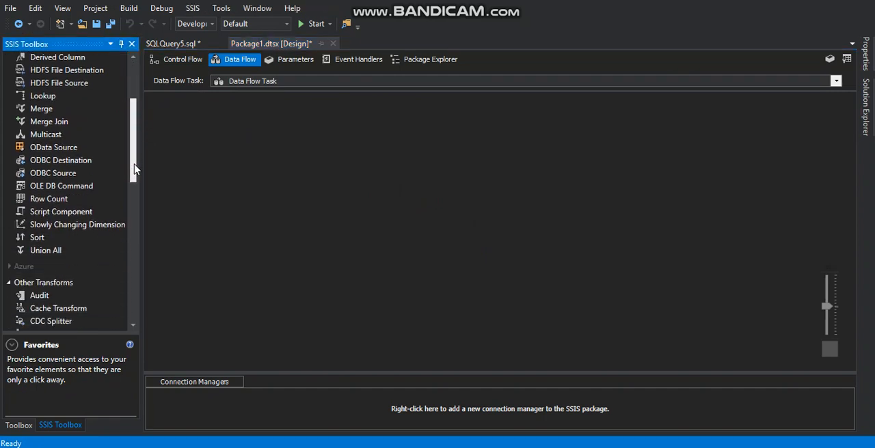
{"action": "scroll", "scroll_direction": "down", "scroll_amount": 3}
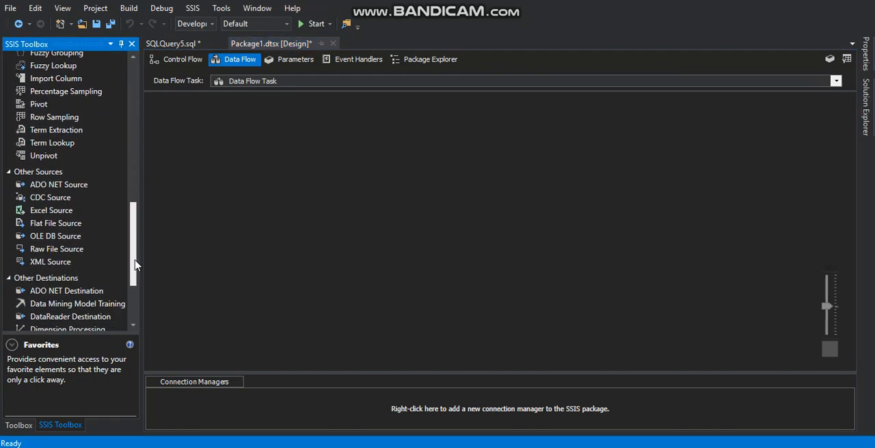
{"action": "mouse_move", "coordinate": [55, 241]}
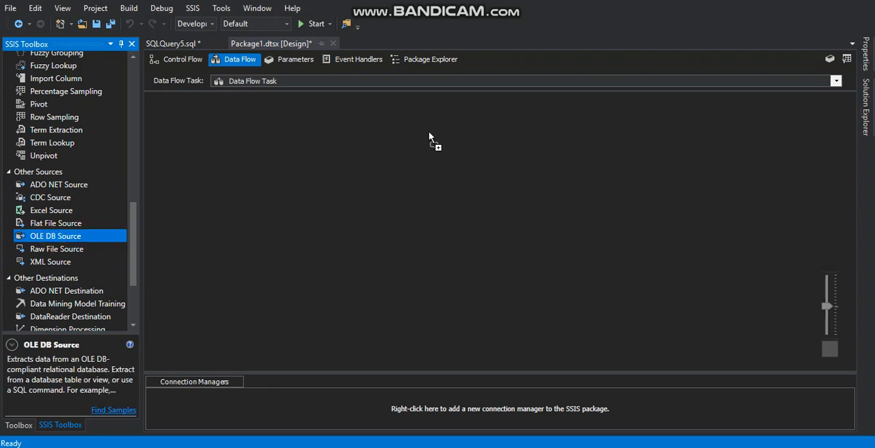
{"action": "left_click_drag", "start_coordinate": [55, 235], "coordinate": [475, 145]}
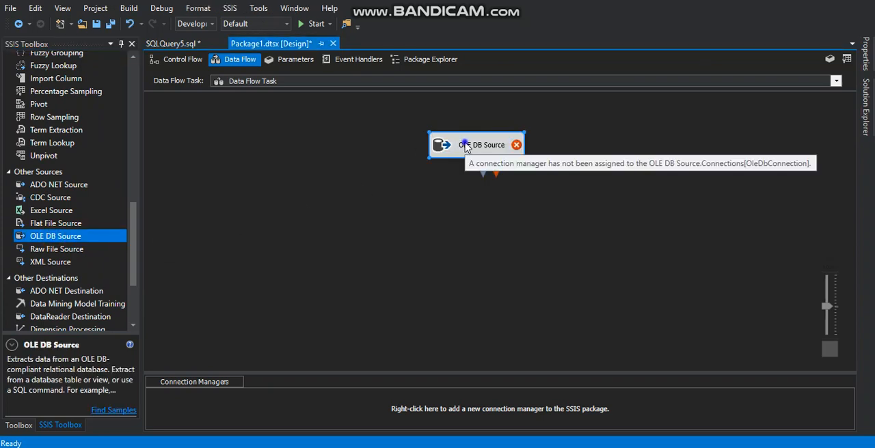
{"action": "double_click", "coordinate": [483, 145]}
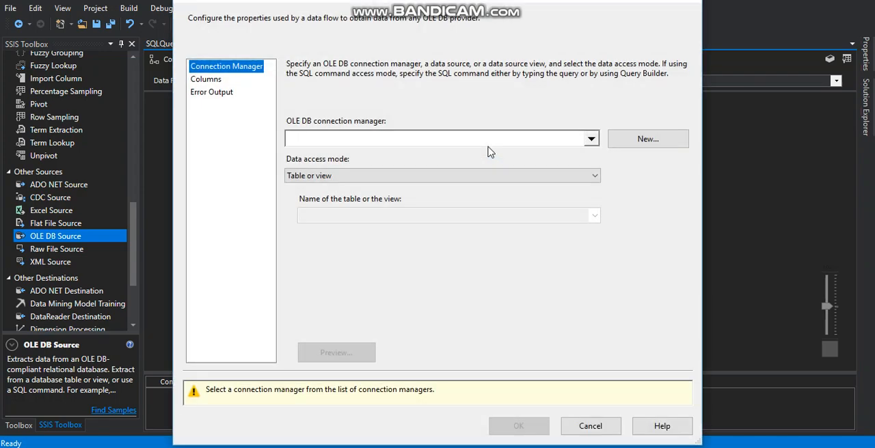
{"action": "mouse_move", "coordinate": [648, 139]}
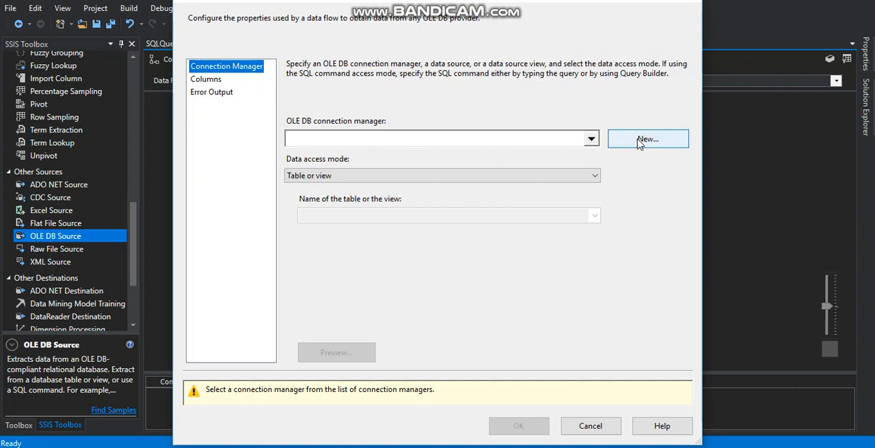
Step: Create and test a new localhost / Northwind connection manager for the source
{"action": "left_click", "coordinate": [647, 140]}
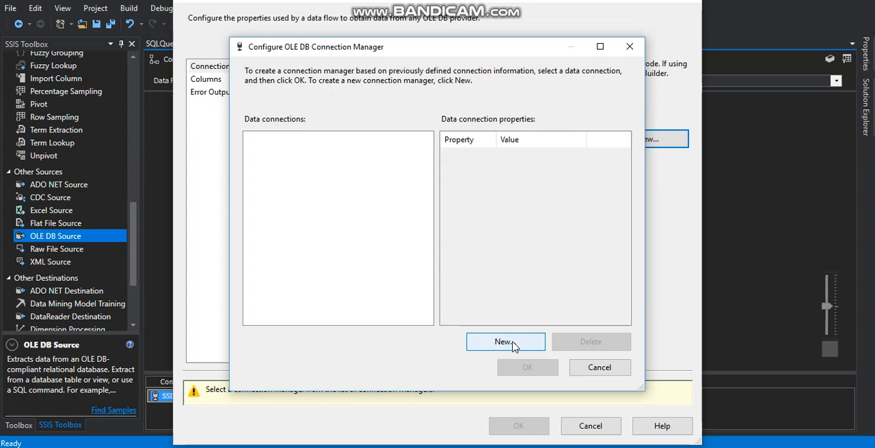
{"action": "left_click", "coordinate": [506, 342]}
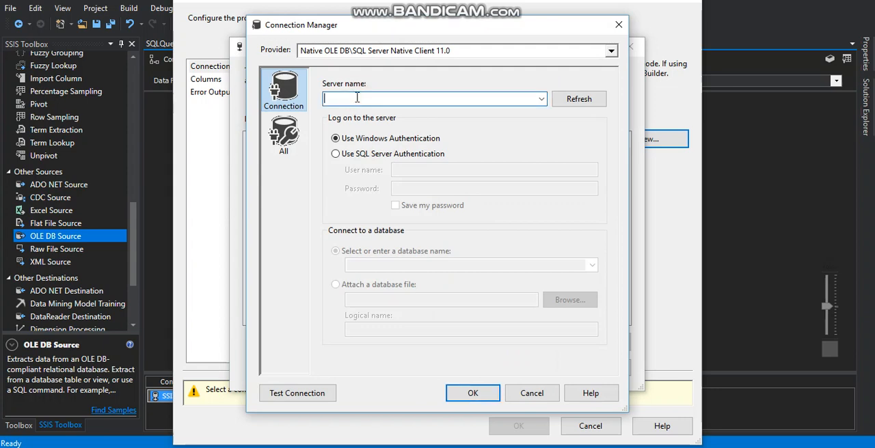
{"action": "type", "text": "loca"}
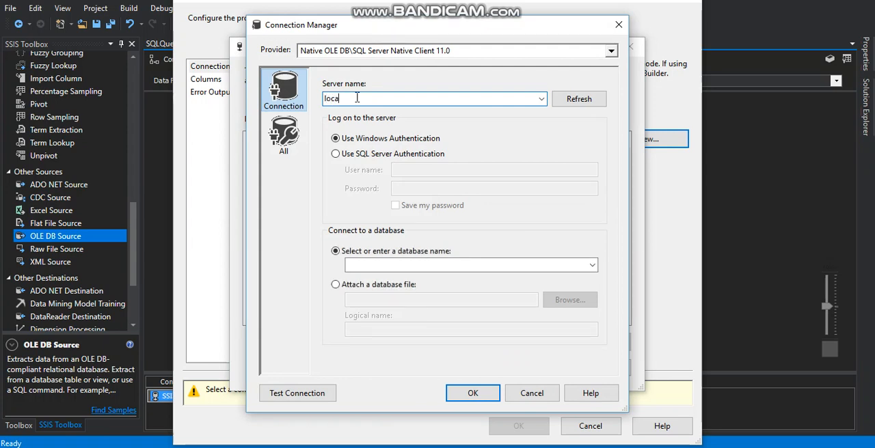
{"action": "type", "text": "lhost"}
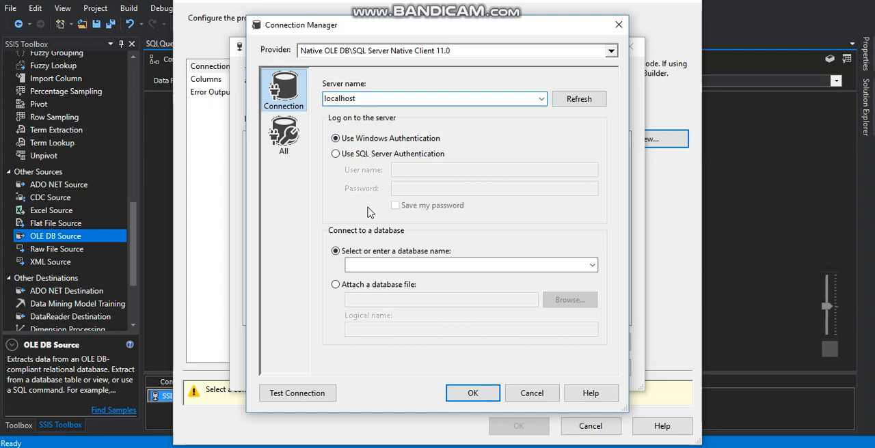
{"action": "left_click", "coordinate": [591, 266]}
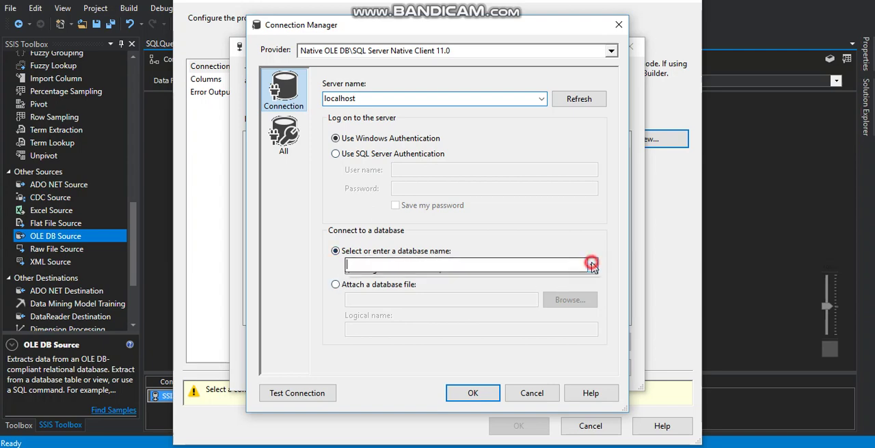
{"action": "left_click", "coordinate": [591, 265]}
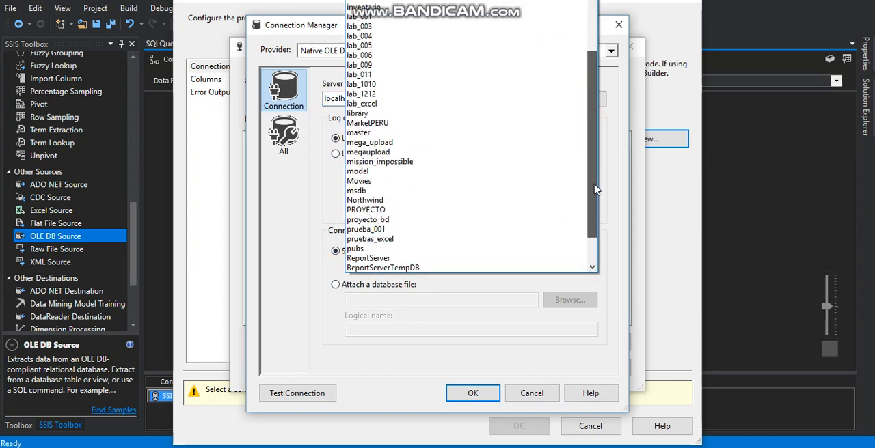
{"action": "left_click", "coordinate": [365, 200]}
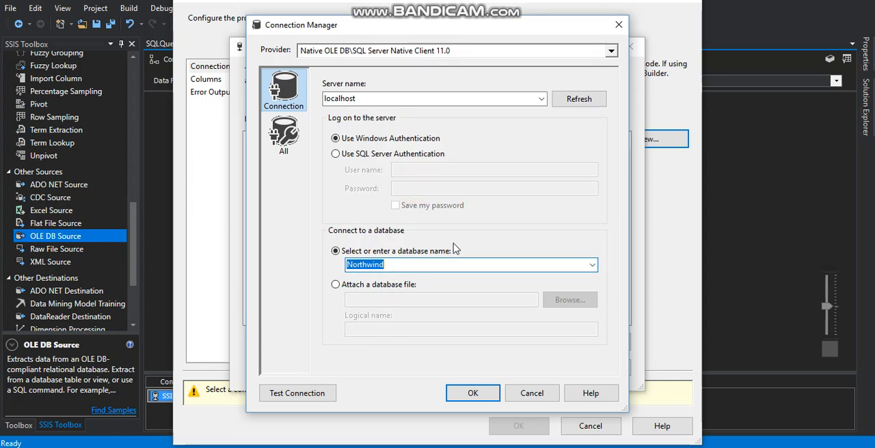
{"action": "left_click", "coordinate": [297, 394]}
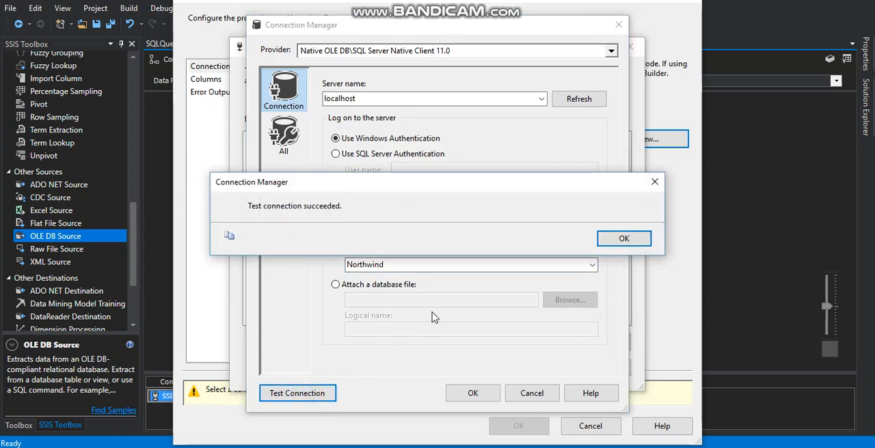
{"action": "left_click", "coordinate": [624, 238]}
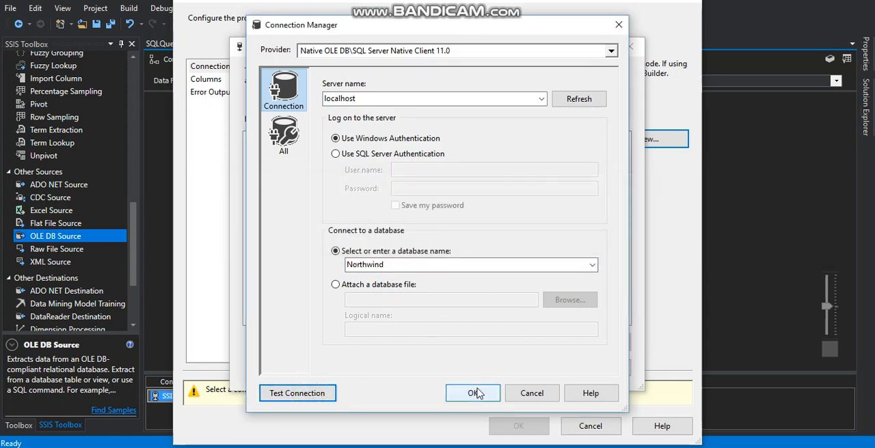
{"action": "left_click", "coordinate": [473, 394]}
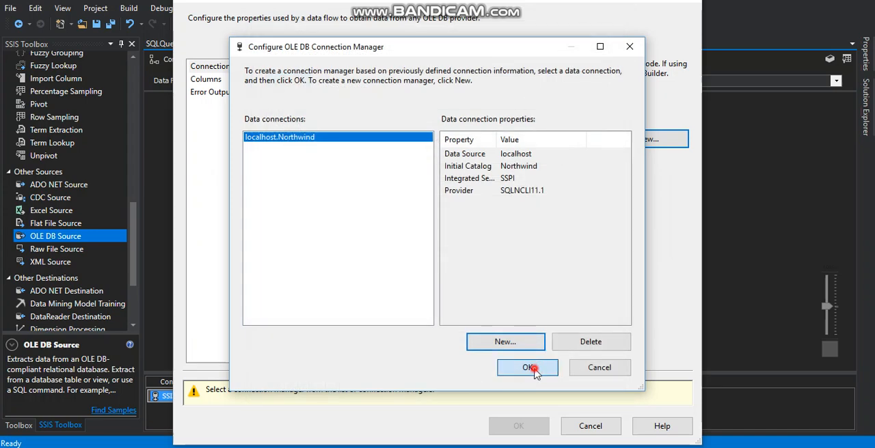
{"action": "left_click", "coordinate": [527, 368]}
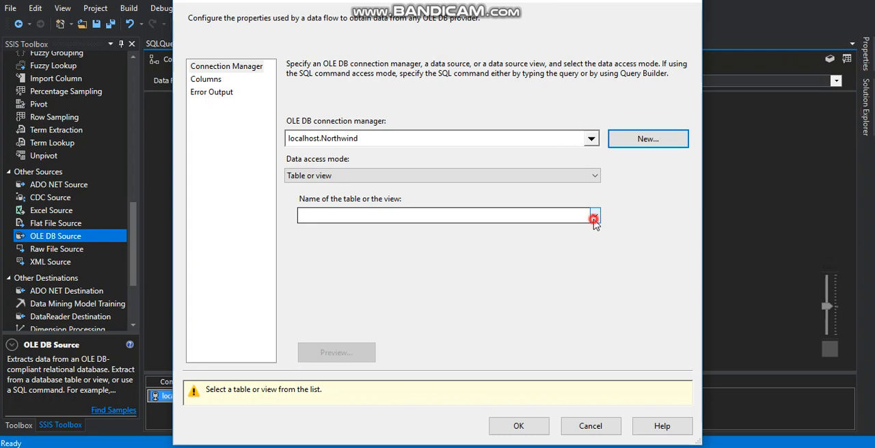
Step: Bind the source to [dbo].[load_products], review its columns and confirm
{"action": "left_click", "coordinate": [594, 216]}
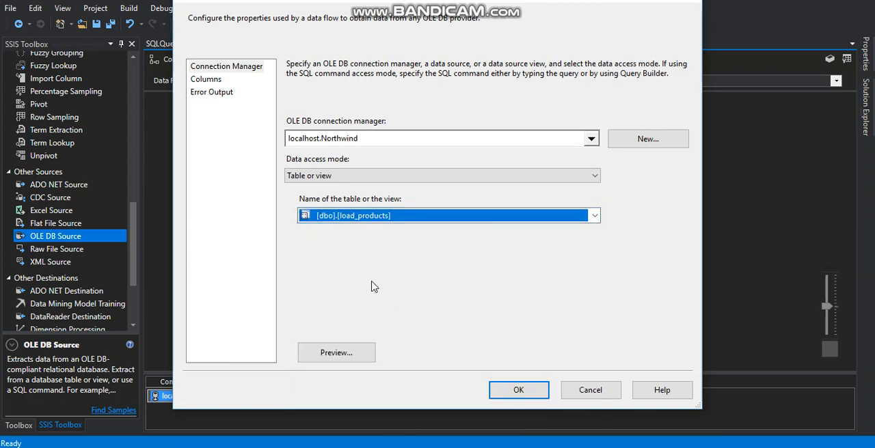
{"action": "left_click", "coordinate": [205, 79]}
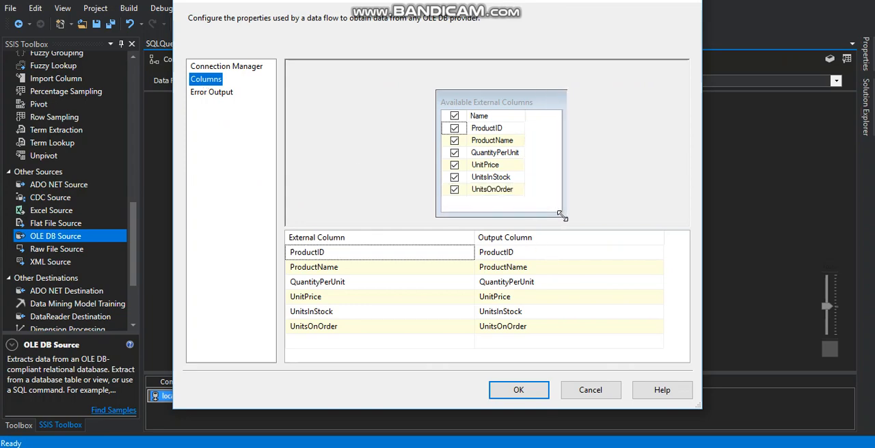
{"action": "left_click", "coordinate": [518, 389]}
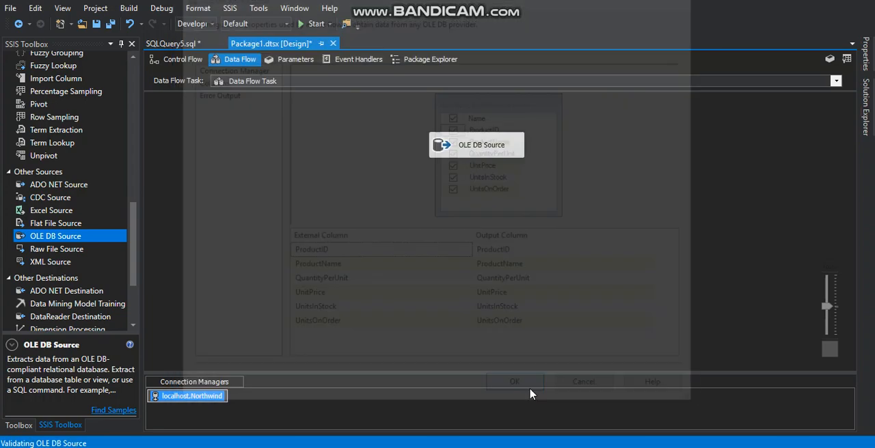
{"action": "left_click", "coordinate": [514, 381]}
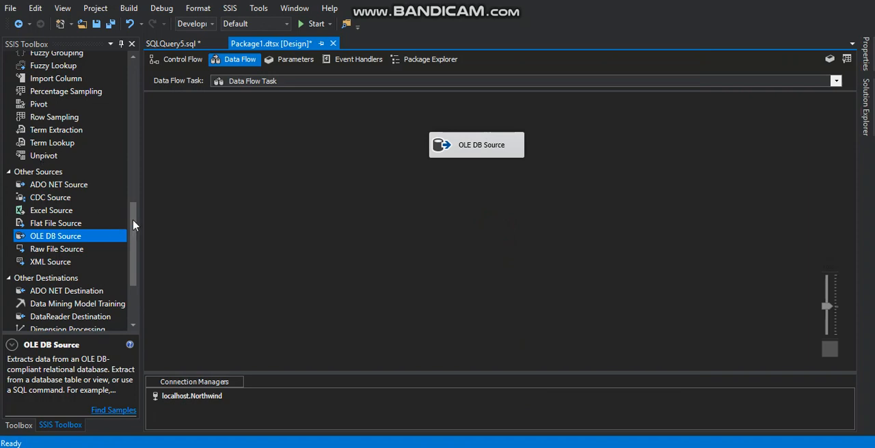
Step: Give the Excel destination a new connection file load_products.xls in D:\carga_datos_ssis\carga_prueba_excel
{"action": "scroll", "scroll_direction": "down", "scroll_amount": 3}
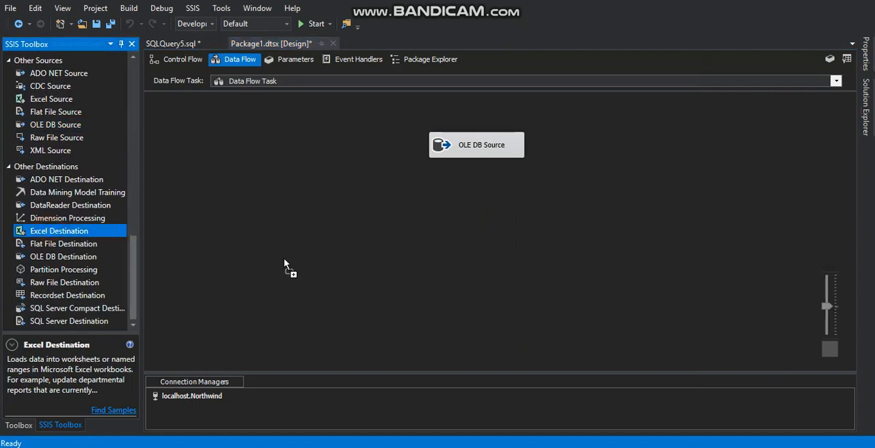
{"action": "mouse_move", "coordinate": [440, 254]}
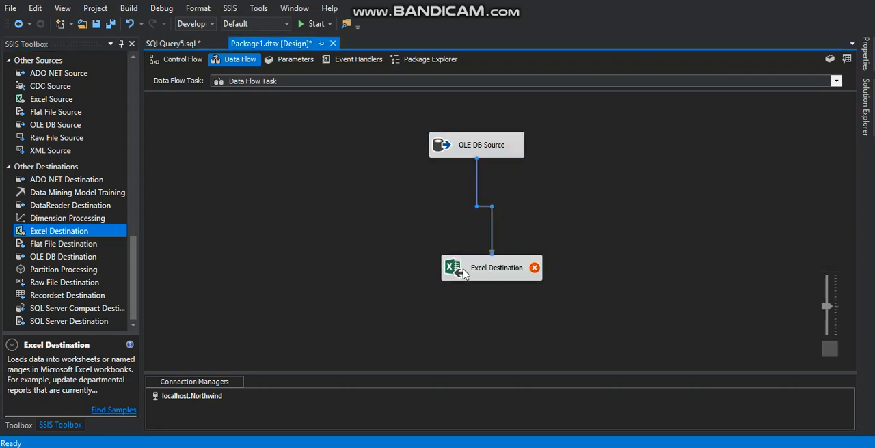
{"action": "right_click", "coordinate": [492, 267]}
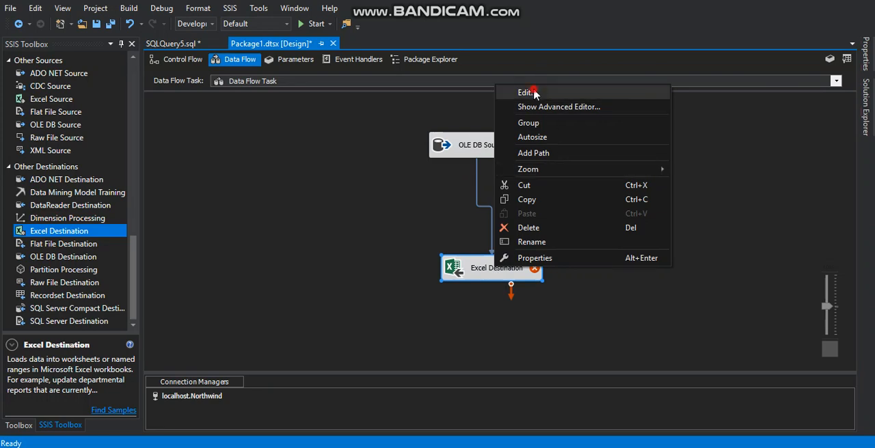
{"action": "left_click", "coordinate": [525, 93]}
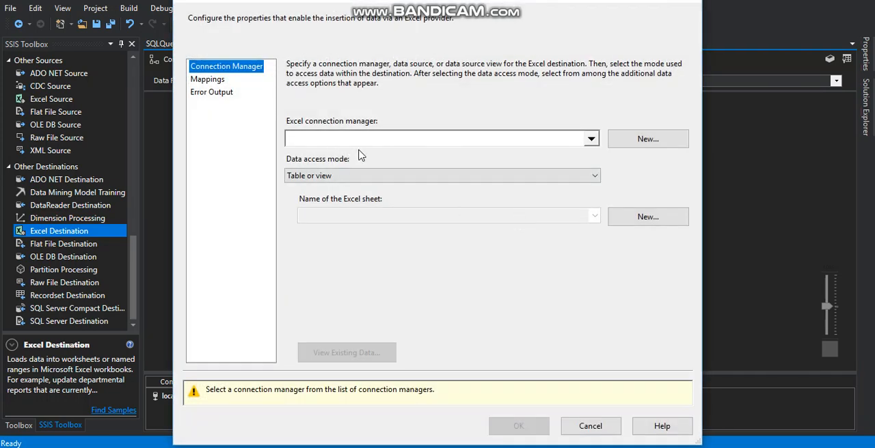
{"action": "mouse_move", "coordinate": [648, 140]}
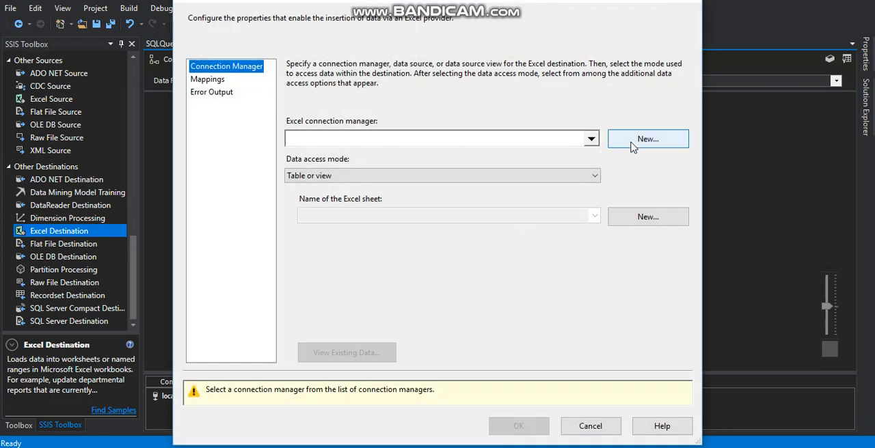
{"action": "left_click", "coordinate": [647, 140]}
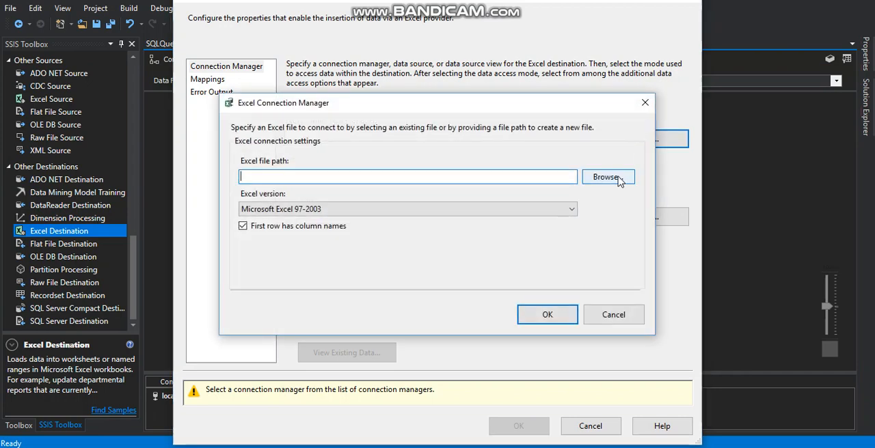
{"action": "left_click", "coordinate": [607, 177]}
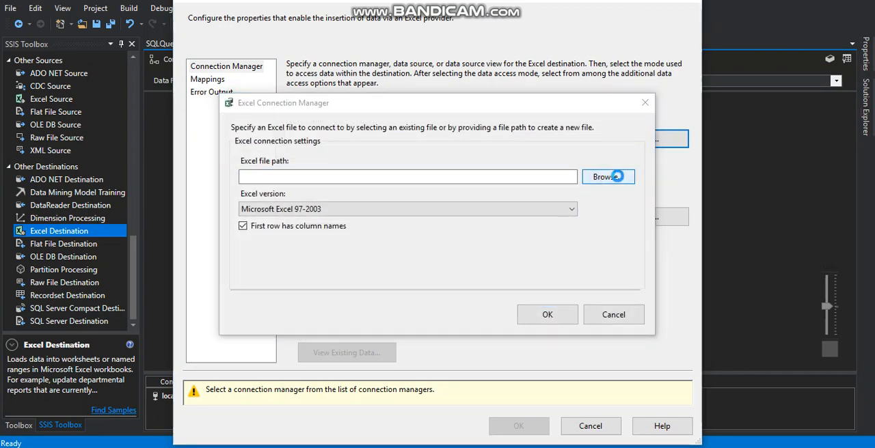
{"action": "left_click", "coordinate": [604, 176]}
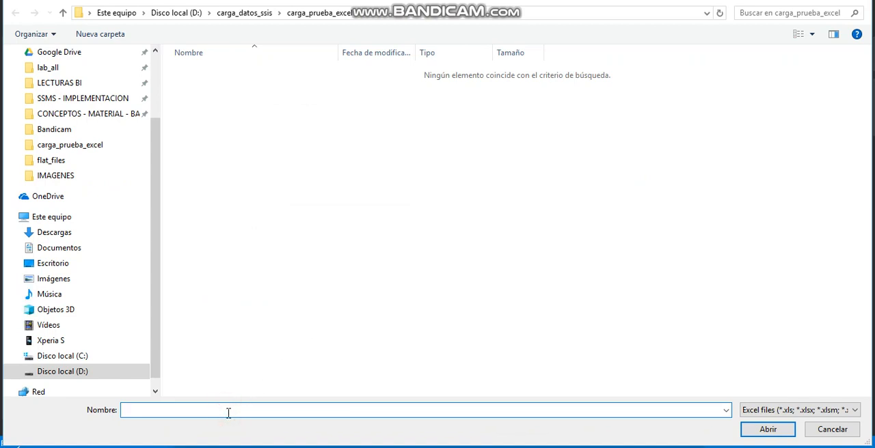
{"action": "type", "text": "load_products"}
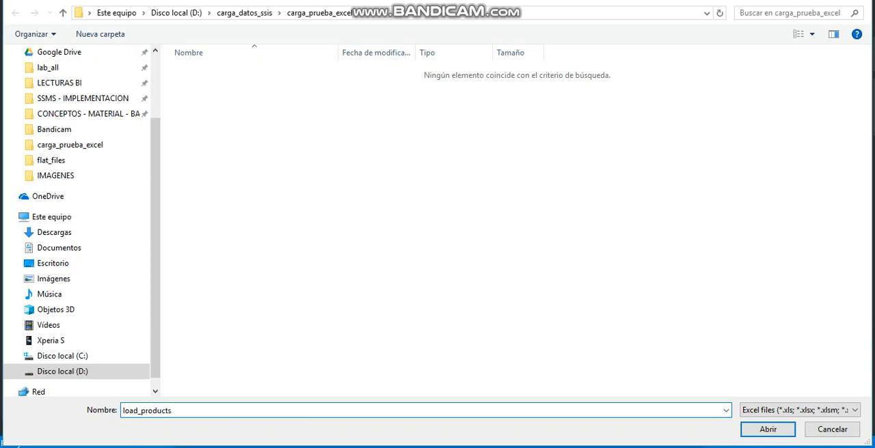
{"action": "left_click", "coordinate": [767, 429]}
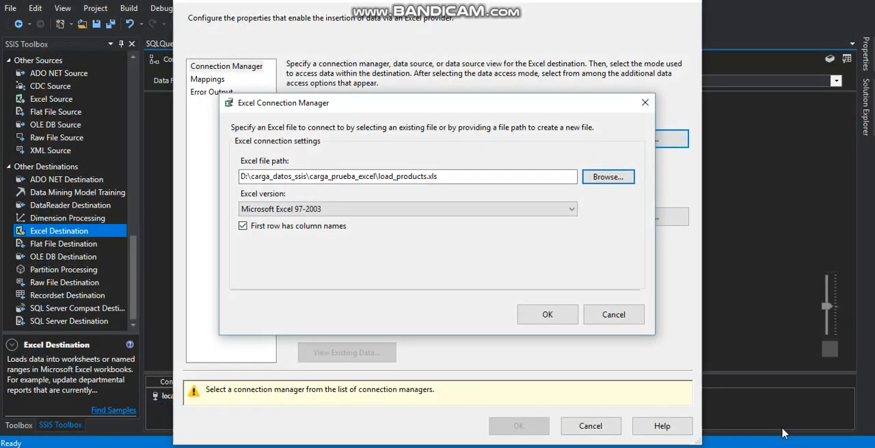
{"action": "mouse_move", "coordinate": [547, 315]}
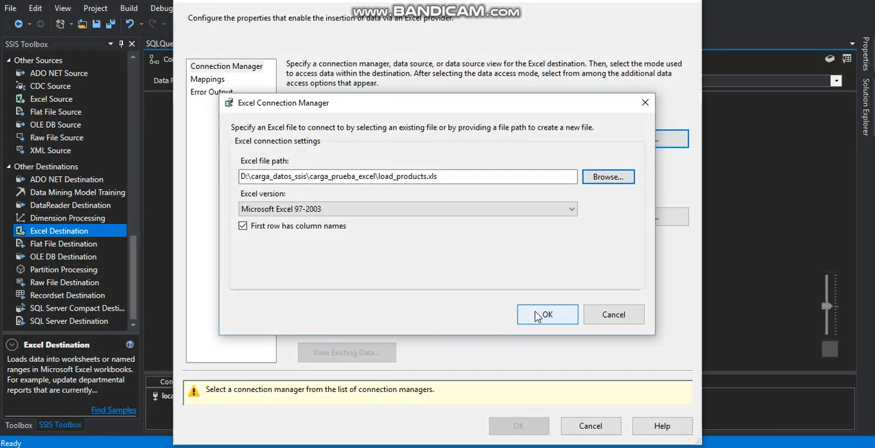
Step: Create sheet List_Products, select List_Products$ as target, confirm mappings and apply
{"action": "left_click", "coordinate": [547, 314]}
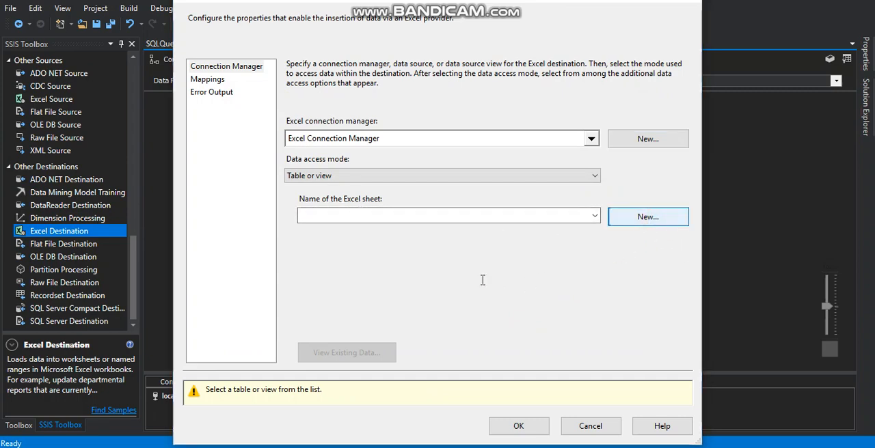
{"action": "left_click", "coordinate": [648, 216]}
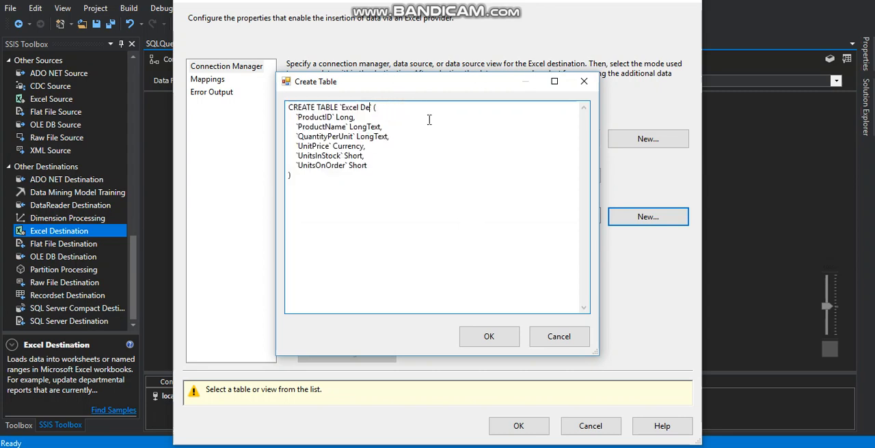
{"action": "key", "text": "backspace"}
{"action": "type", "text": "ist_"}
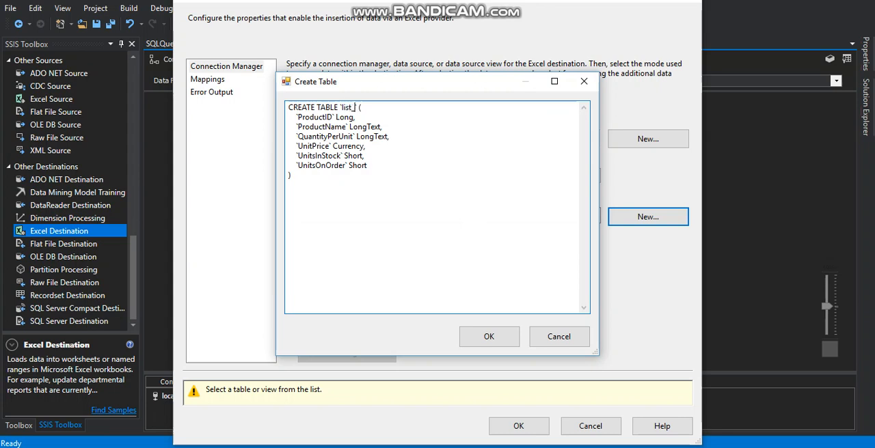
{"action": "type", "text": "Products"}
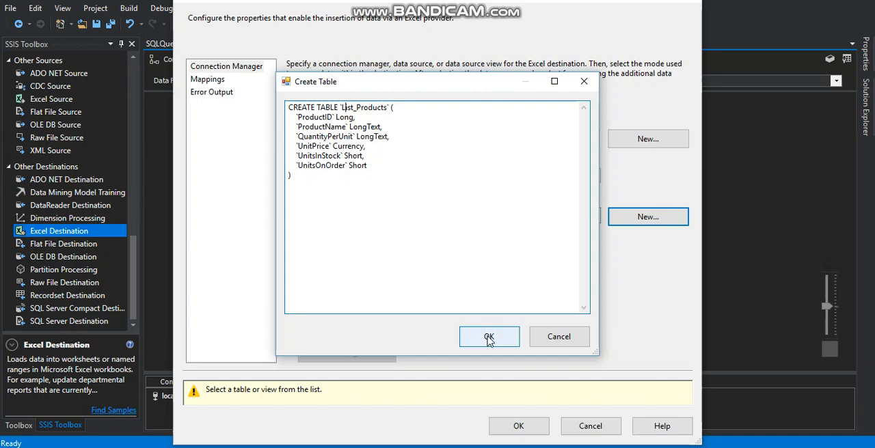
{"action": "left_click", "coordinate": [489, 336]}
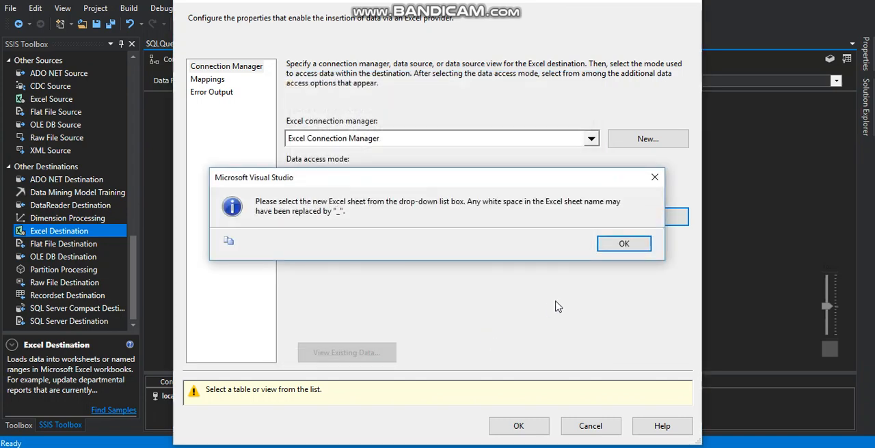
{"action": "left_click", "coordinate": [624, 243]}
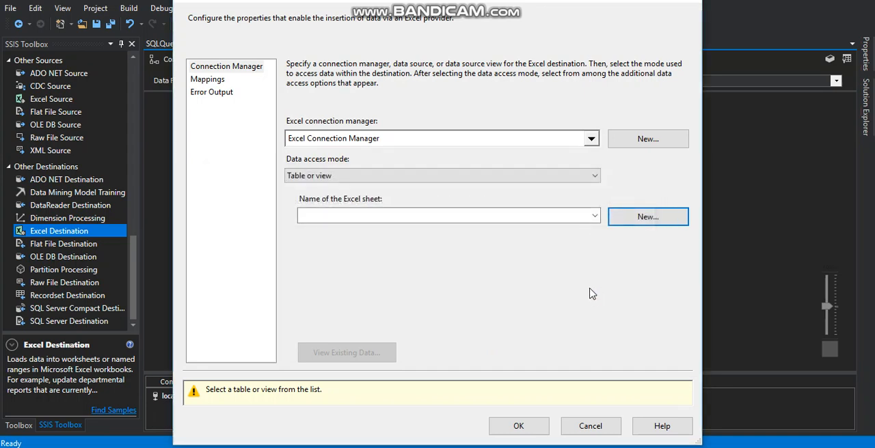
{"action": "left_click", "coordinate": [593, 216]}
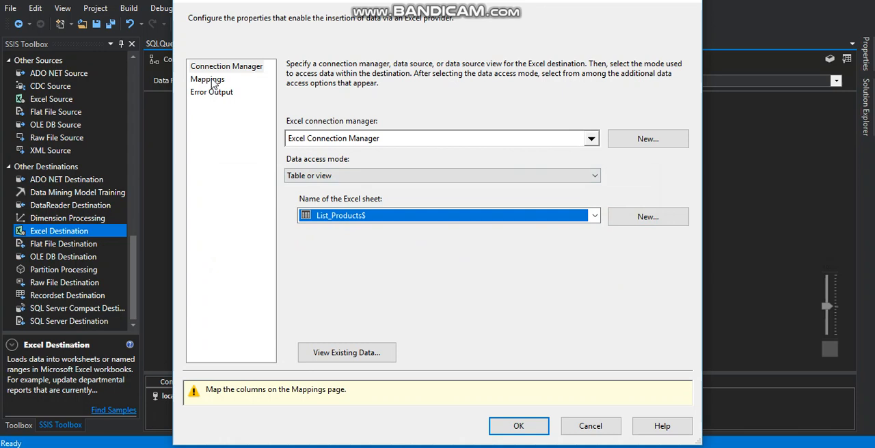
{"action": "left_click", "coordinate": [206, 79]}
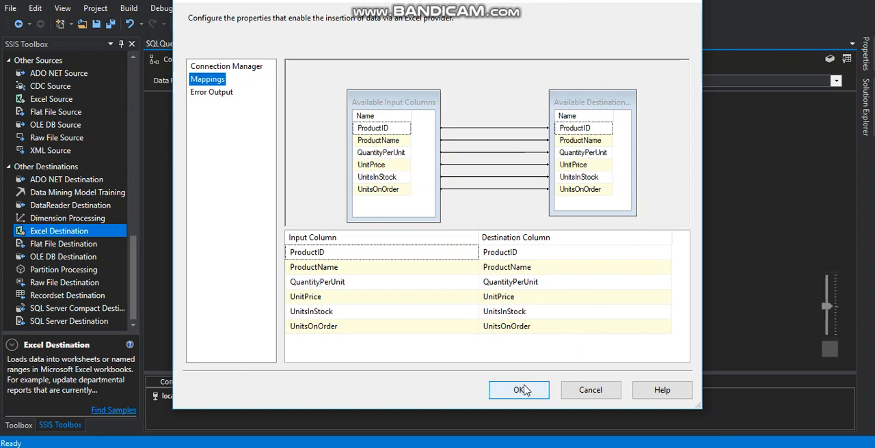
{"action": "left_click", "coordinate": [518, 389]}
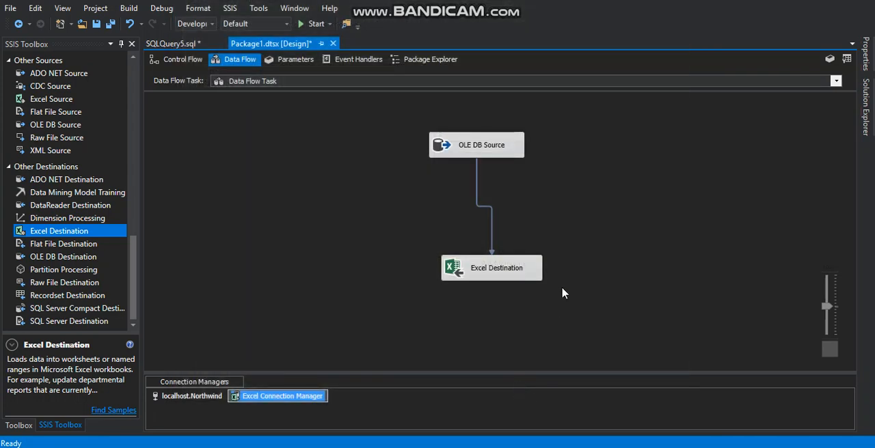
Step: Rename the package to load_products.dtsx, enable a Data Viewer on the path and execute it
{"action": "left_click", "coordinate": [866, 109]}
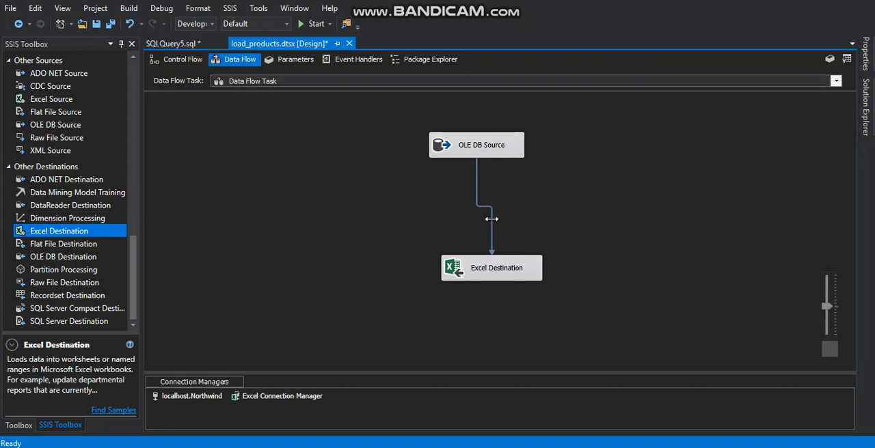
{"action": "right_click", "coordinate": [492, 219]}
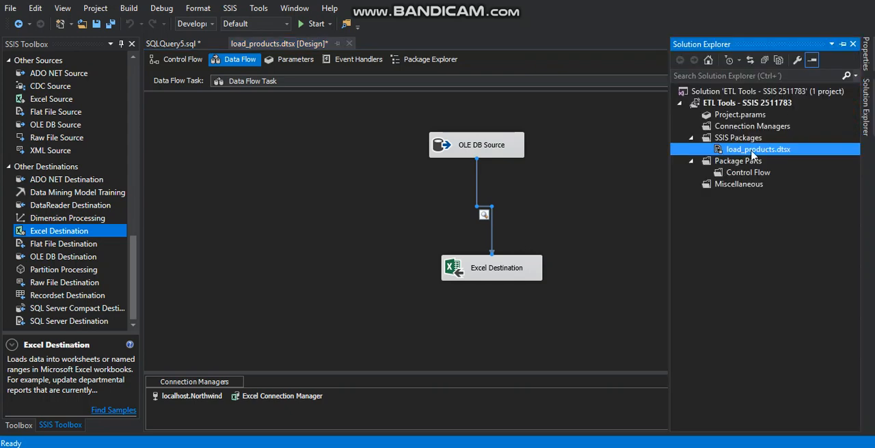
{"action": "right_click", "coordinate": [759, 149]}
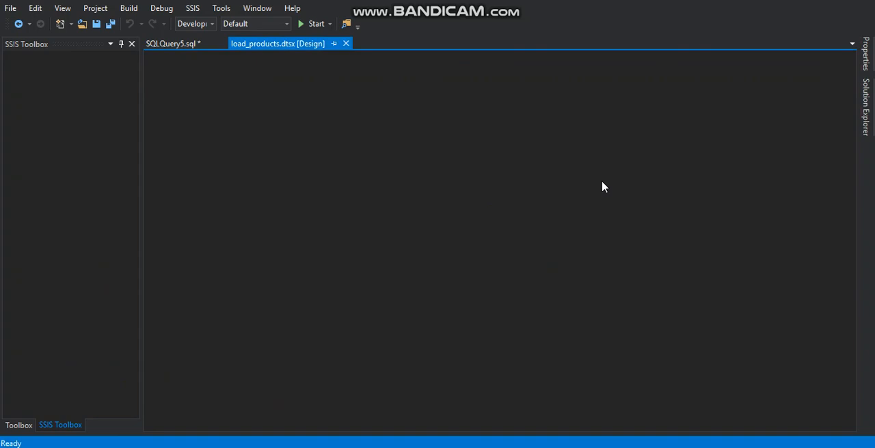
Step: Review the 79 product rows in the data viewer, detach it and return to design mode
{"action": "left_click", "coordinate": [314, 23]}
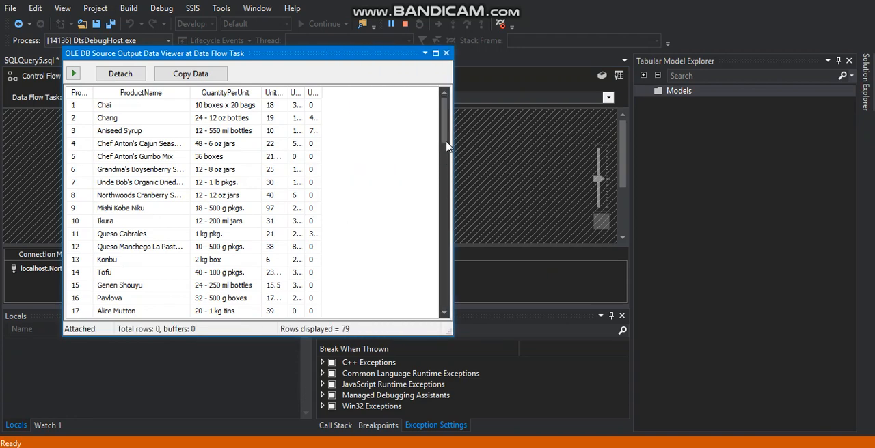
{"action": "scroll", "scroll_direction": "down", "scroll_amount": 3}
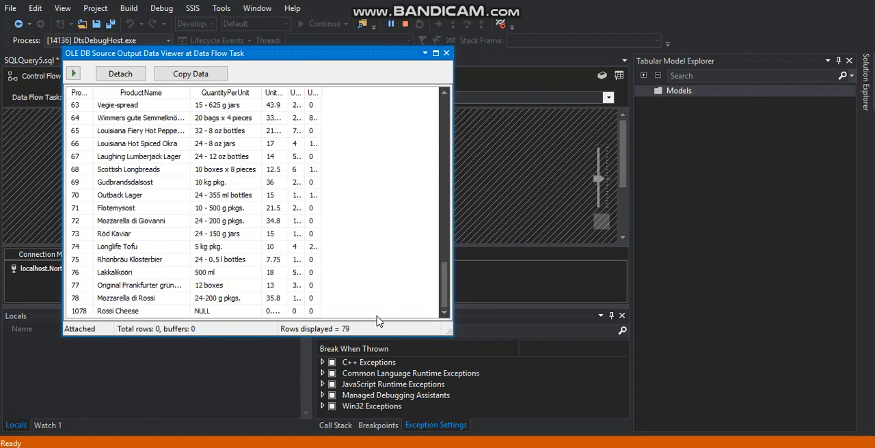
{"action": "left_click", "coordinate": [445, 54]}
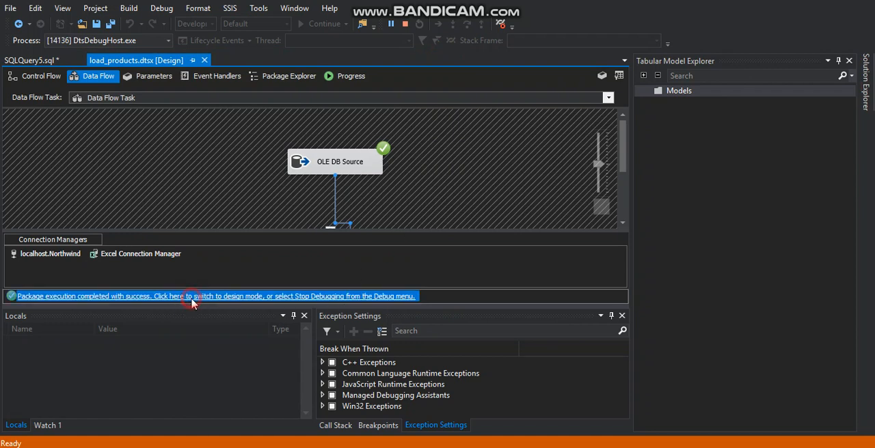
{"action": "left_click", "coordinate": [205, 295]}
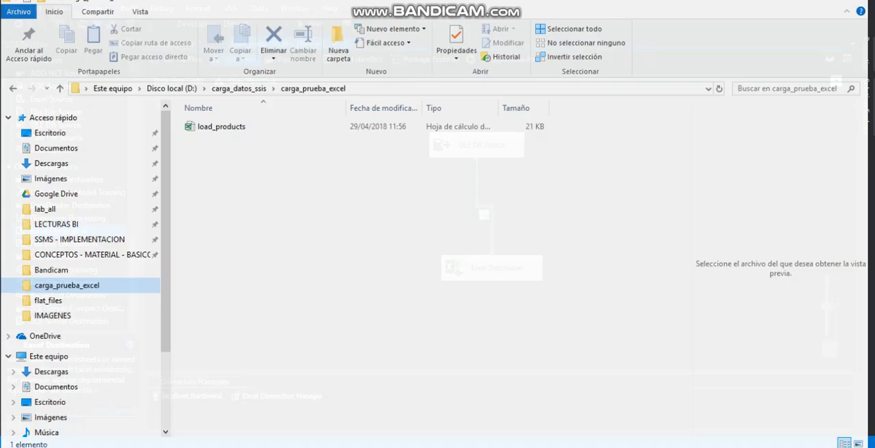
Step: Launch the exported load_products workbook from the carga_prueba_excel folder
{"action": "left_click", "coordinate": [221, 126]}
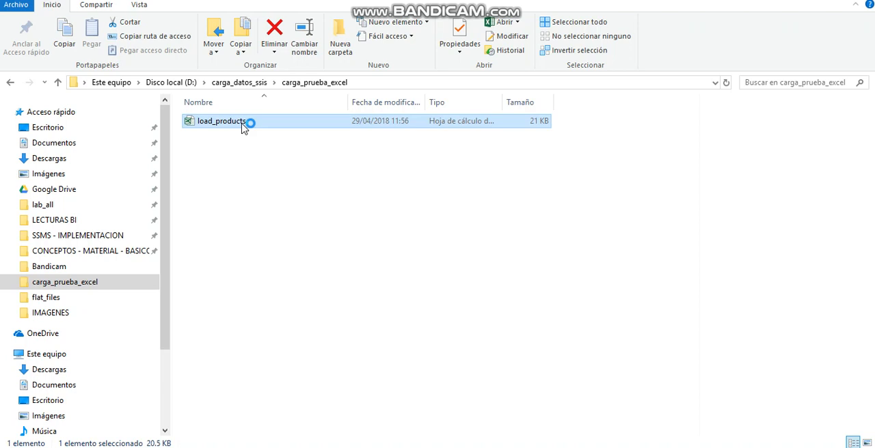
{"action": "double_click", "coordinate": [222, 120]}
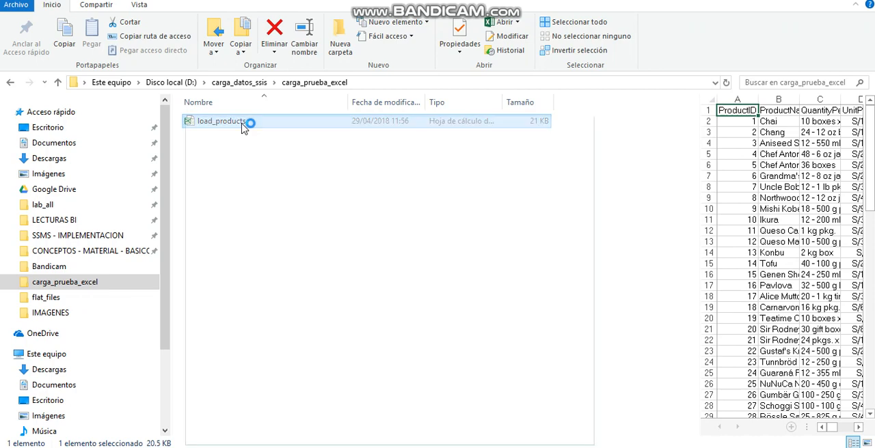
Step: Close the Office activation notice to reveal the List_Products sheet of product rows
{"action": "double_click", "coordinate": [222, 120]}
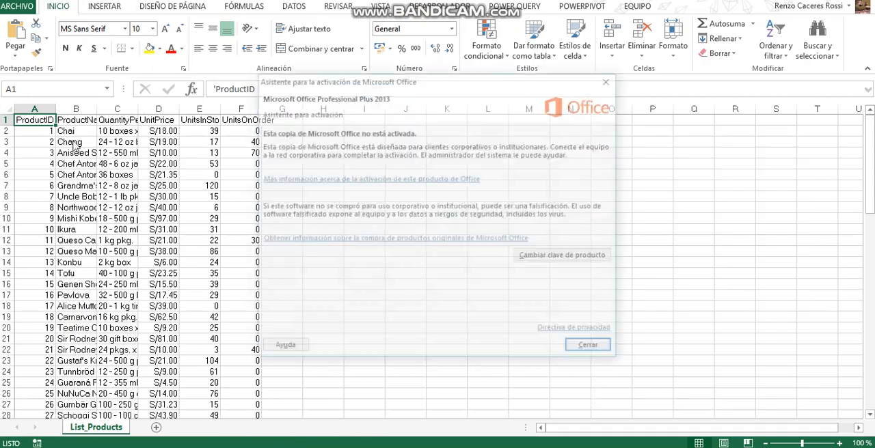
{"action": "left_click", "coordinate": [586, 345]}
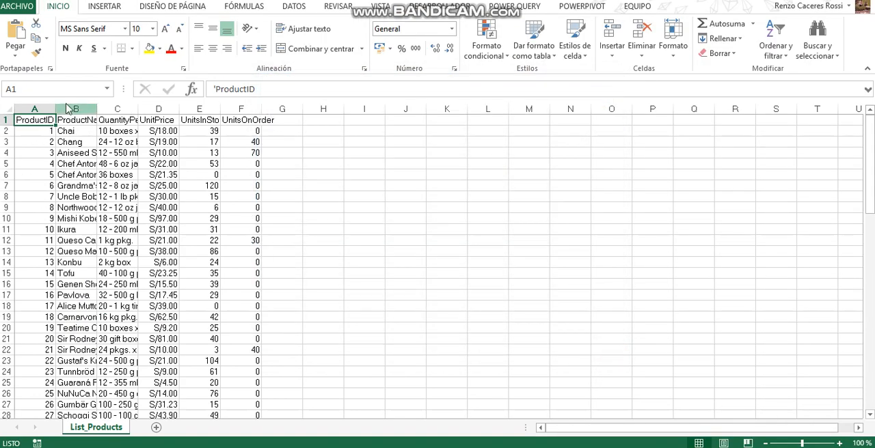